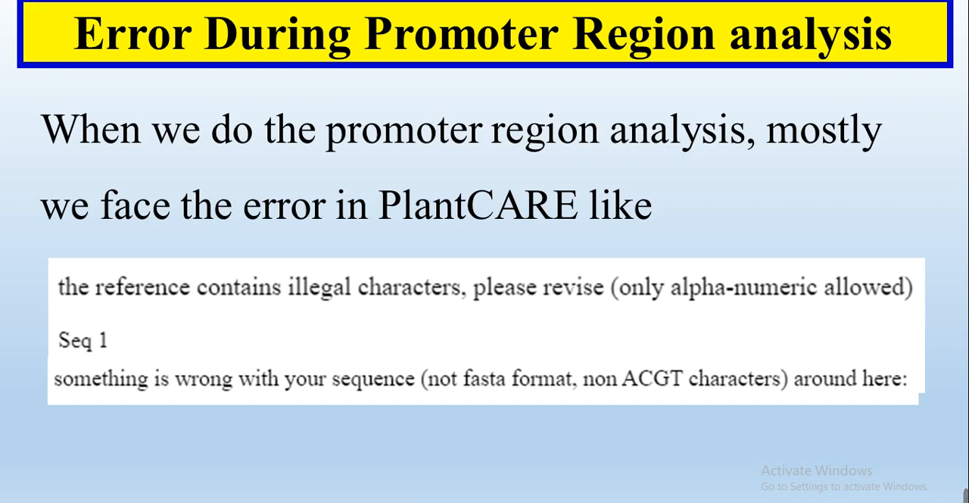
mouse_move(275, 320)
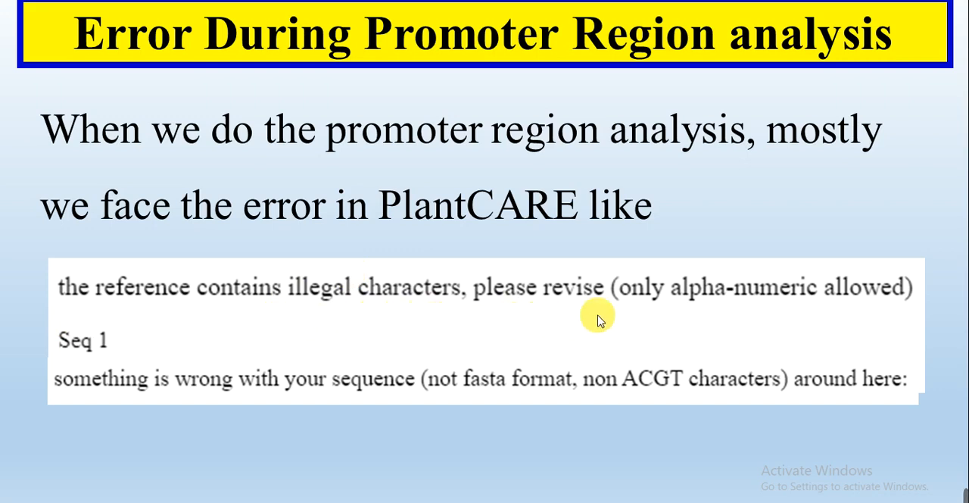
mouse_move(752, 309)
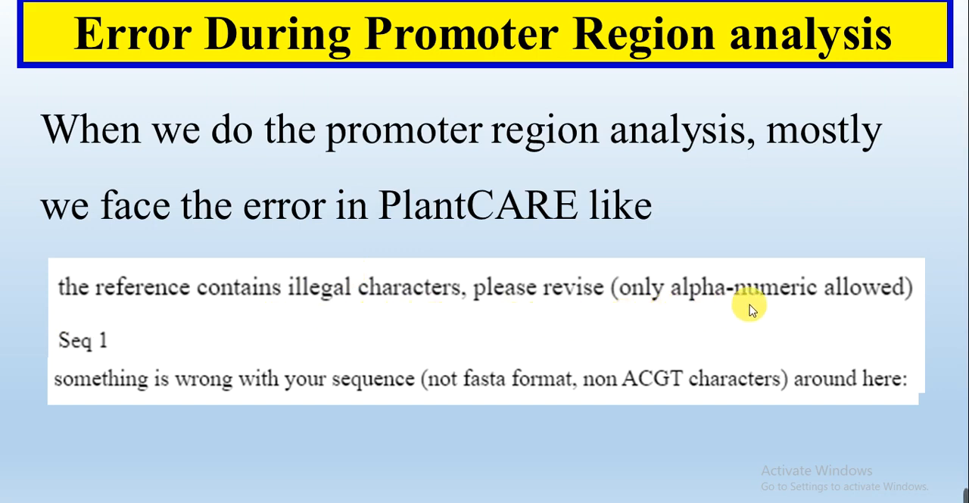
mouse_move(57, 341)
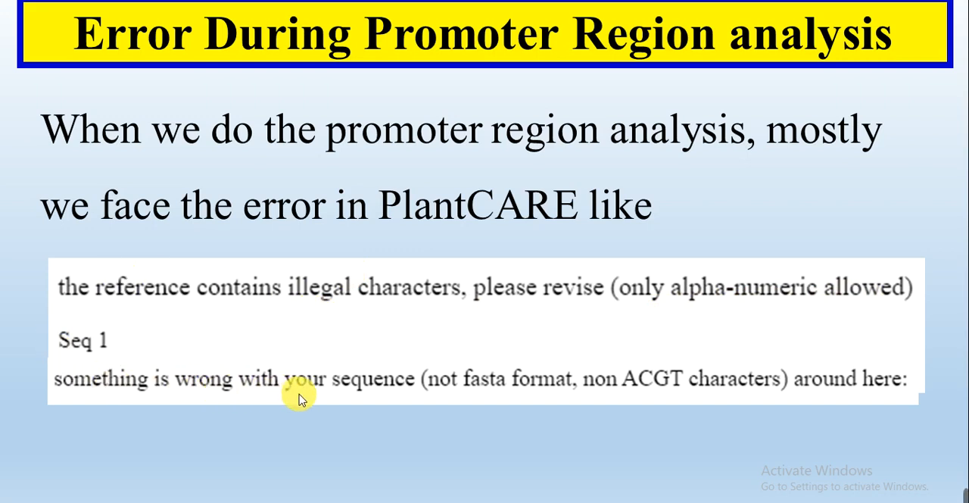
mouse_move(536, 394)
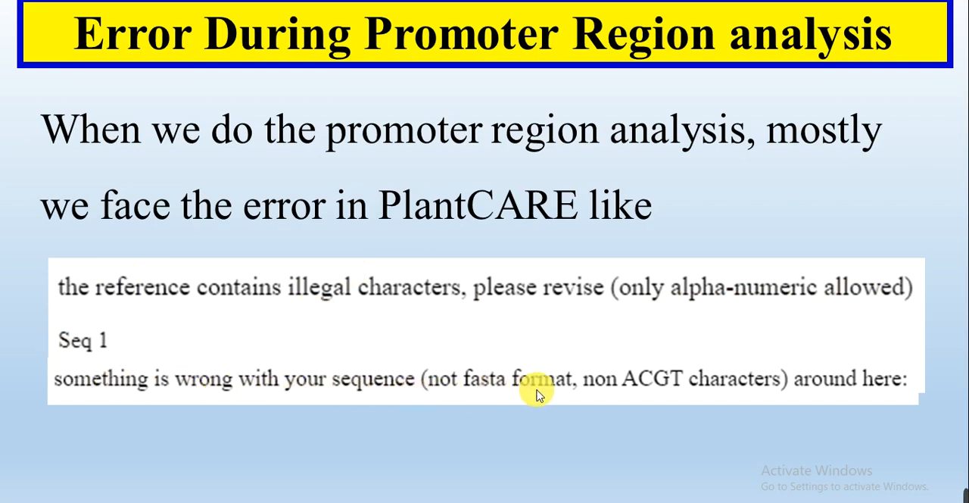
mouse_move(731, 398)
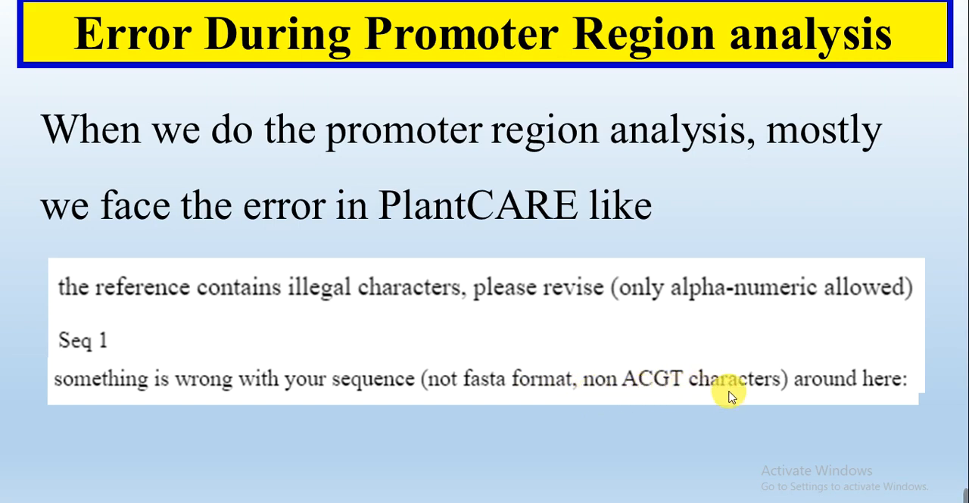
mouse_move(699, 339)
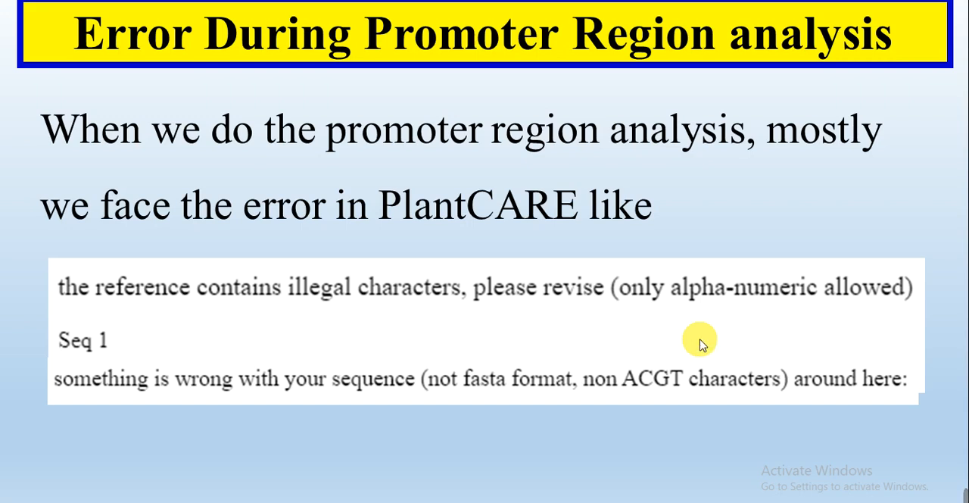
mouse_move(647, 326)
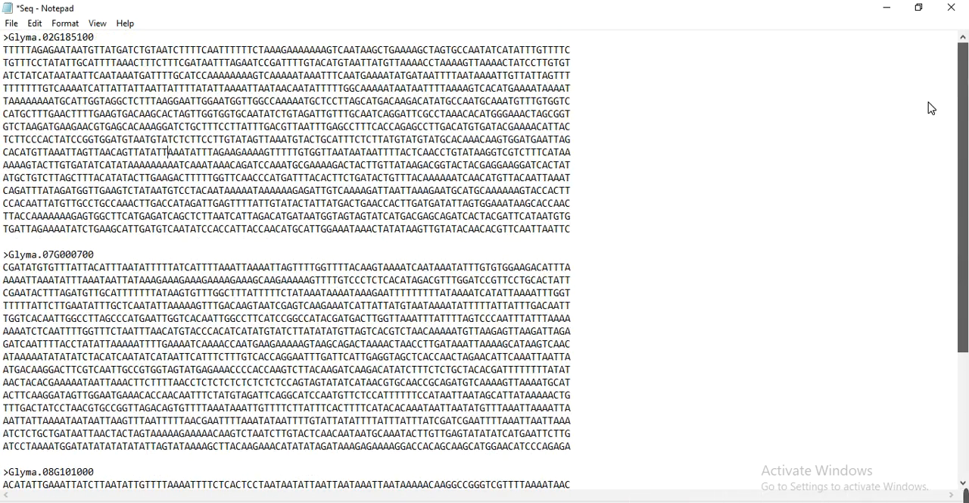
mouse_move(723, 219)
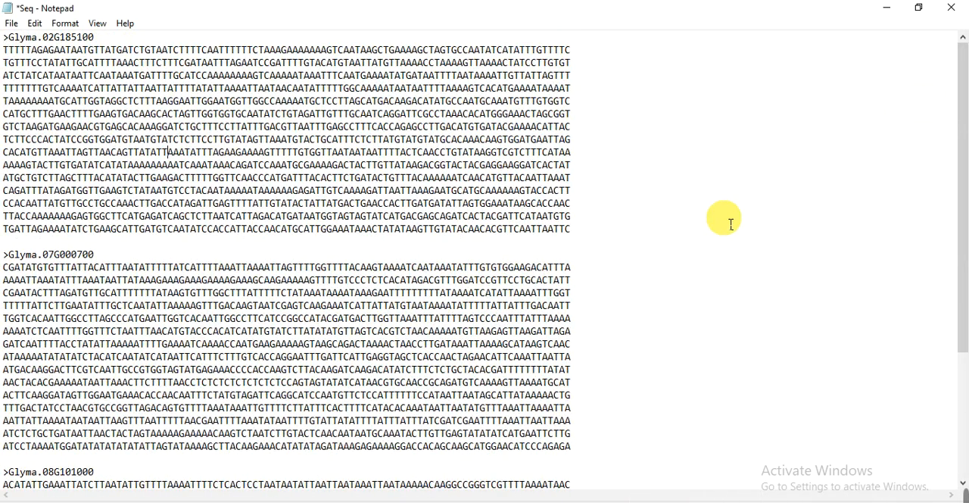
mouse_move(821, 274)
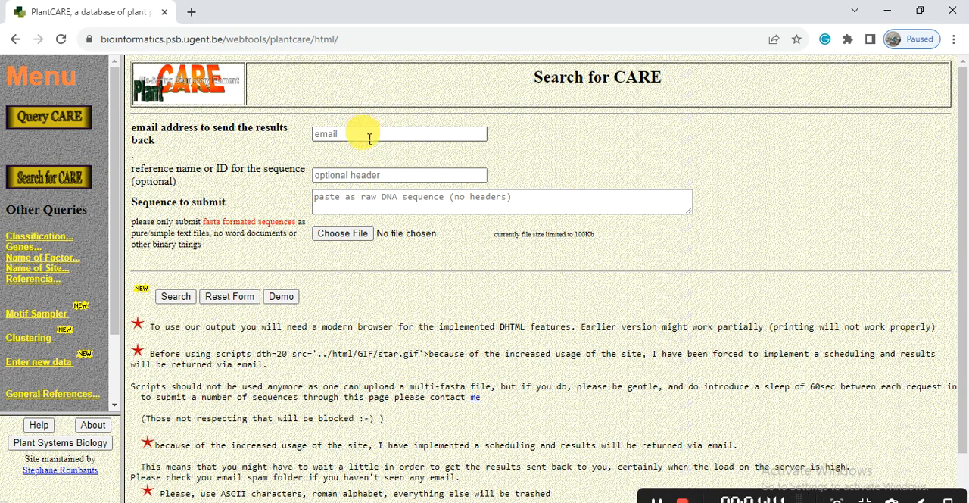
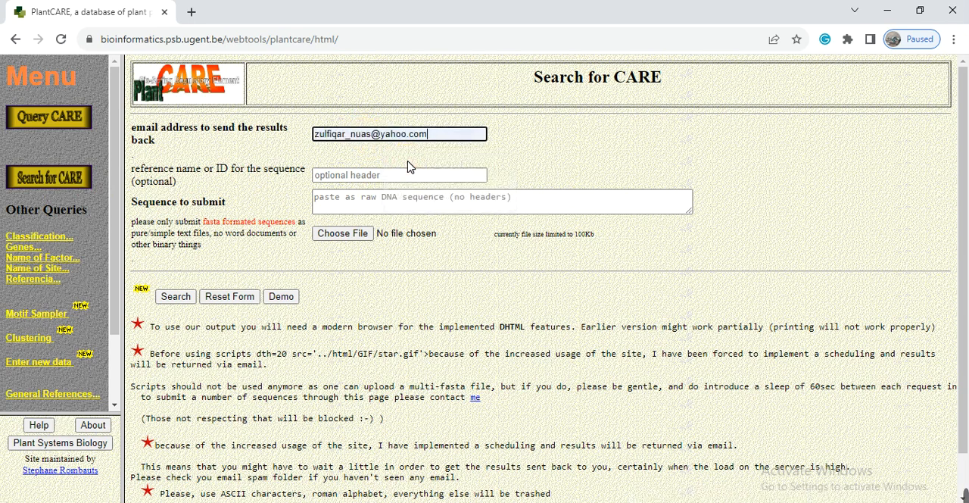
mouse_move(409, 163)
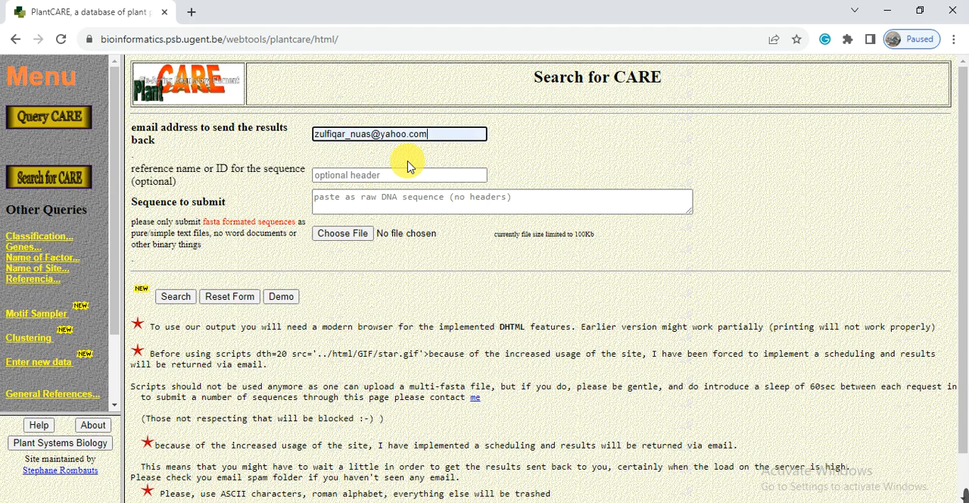
mouse_move(583, 403)
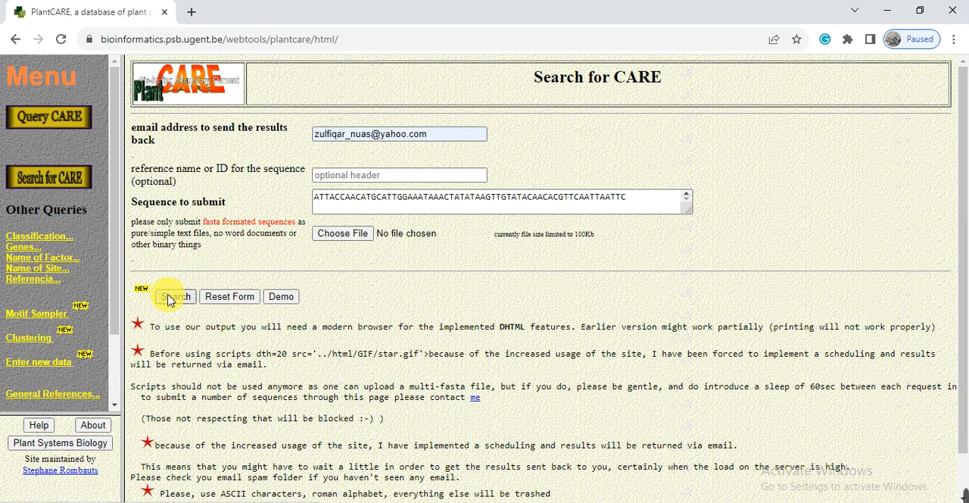
click(175, 296)
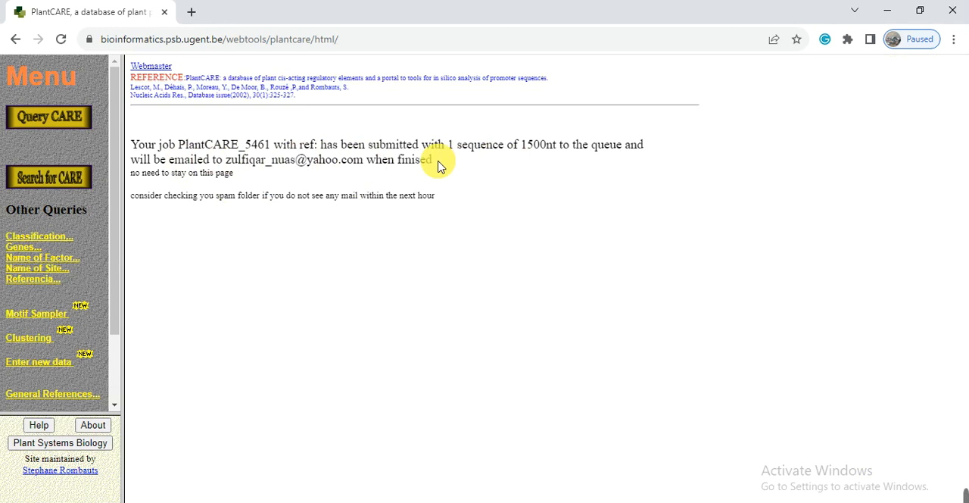
click(49, 177)
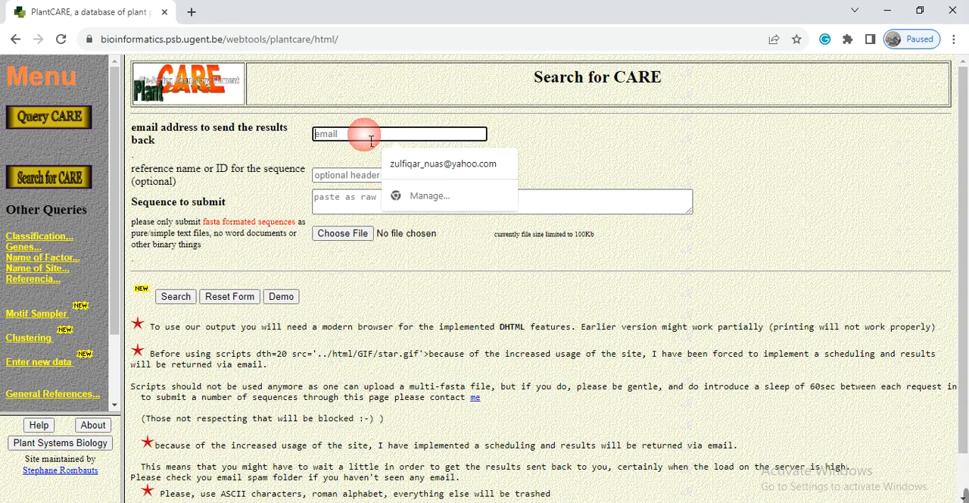
- Submit the search with reference name 'Seq 1', which is rejected for illegal characters
click(443, 163)
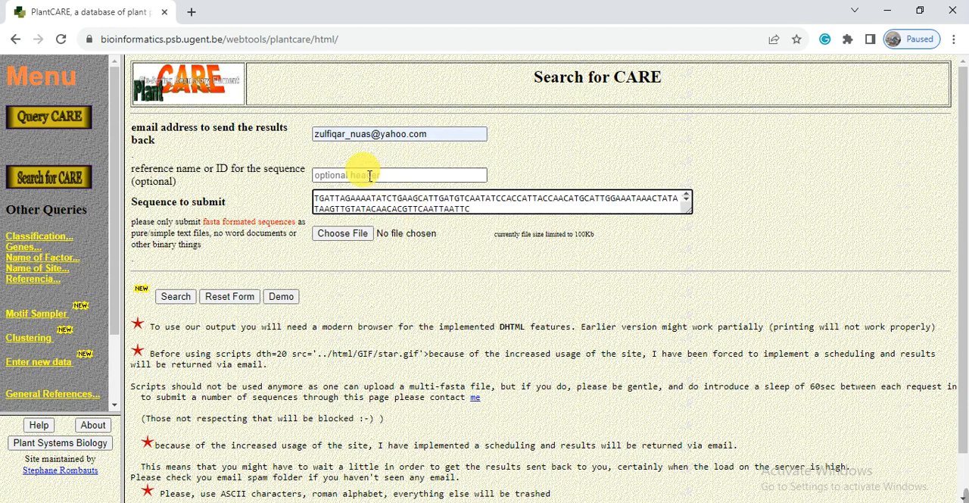
click(399, 175)
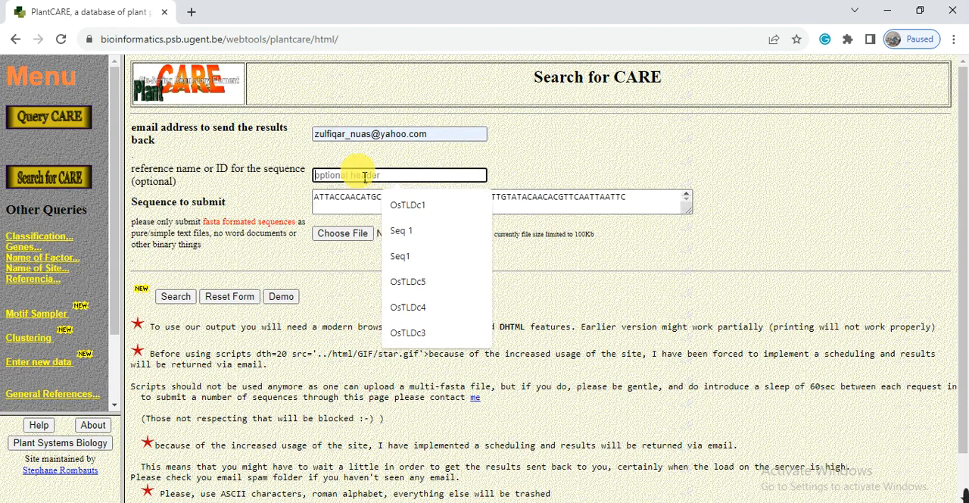
text(Seq)
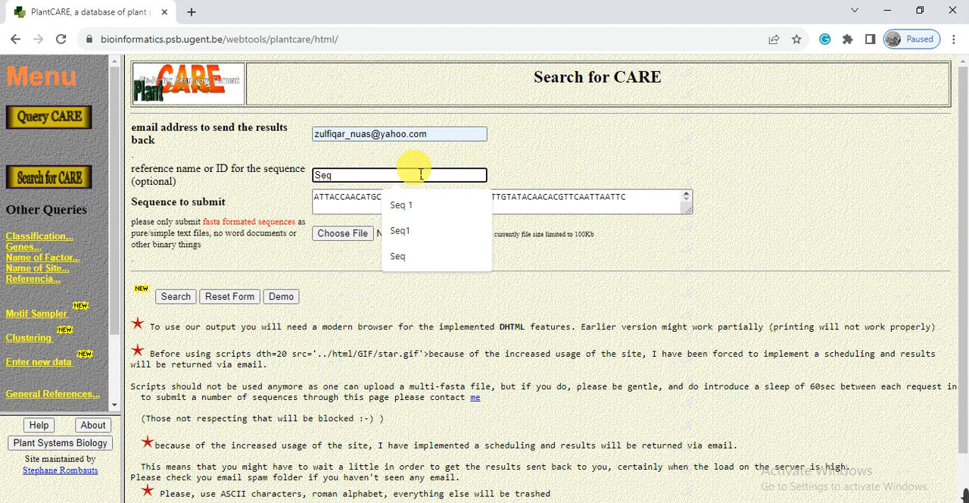
click(399, 230)
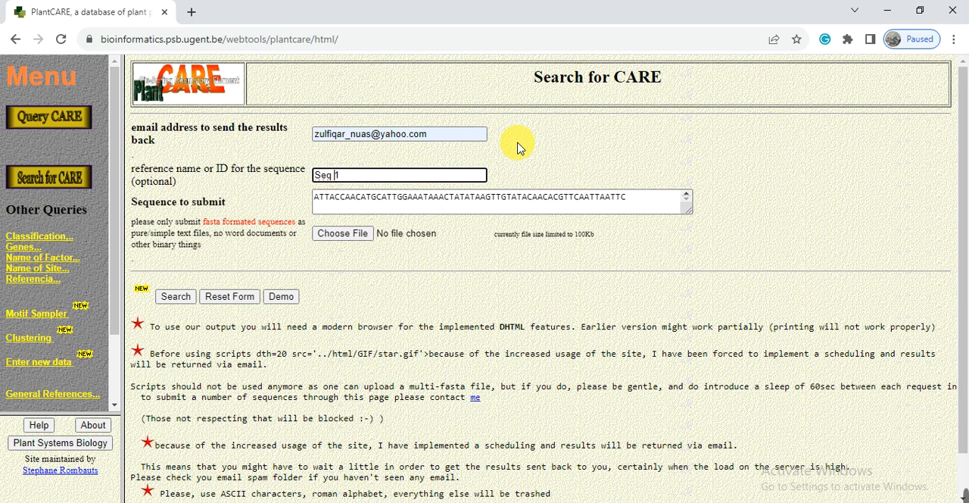
mouse_move(577, 155)
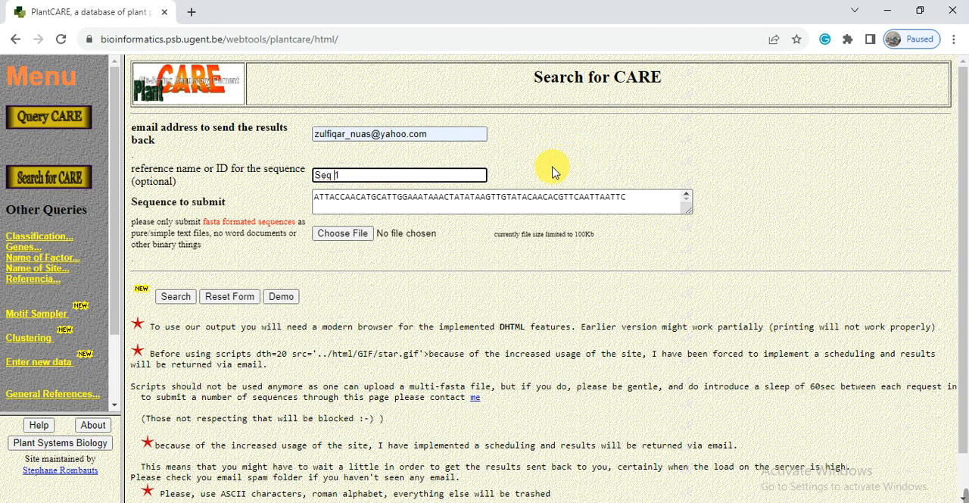
mouse_move(235, 288)
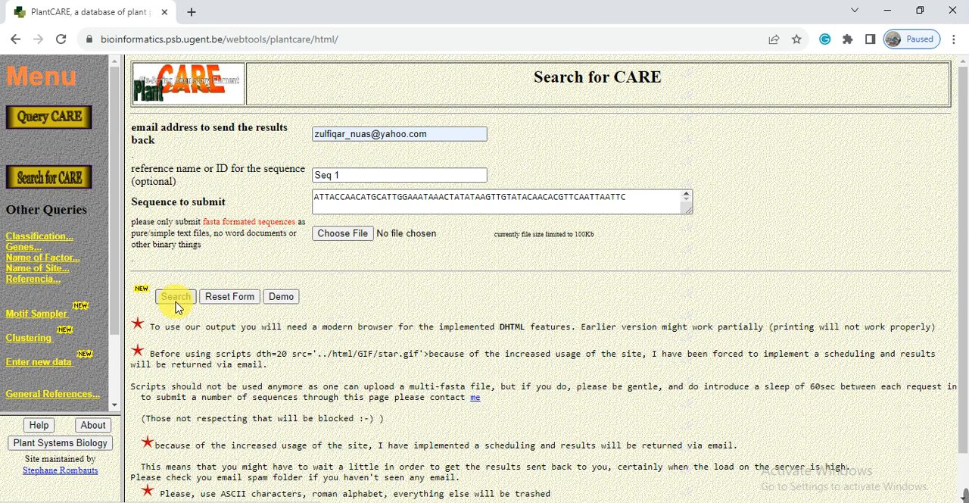
click(175, 296)
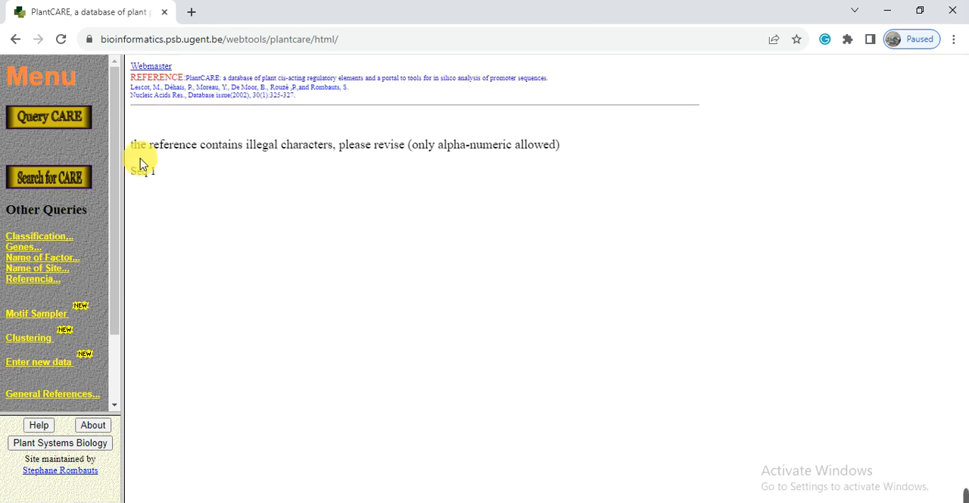
mouse_move(212, 161)
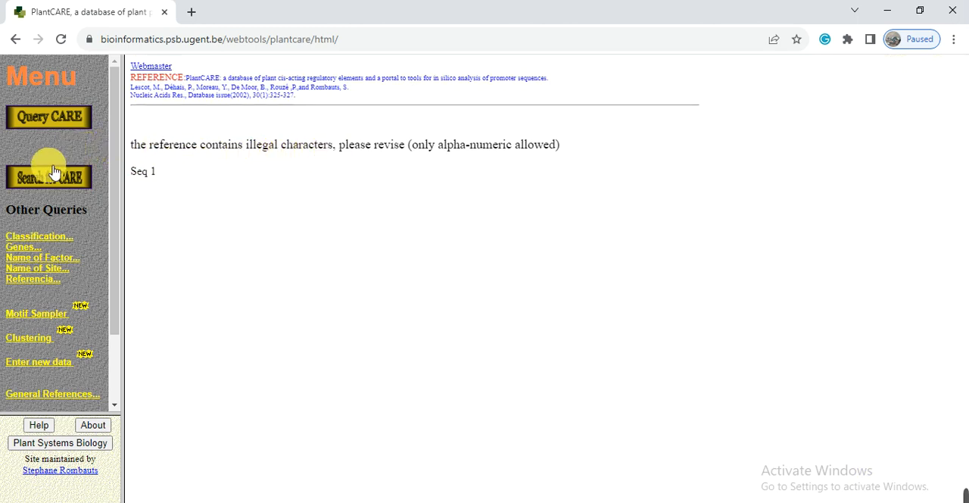
click(49, 177)
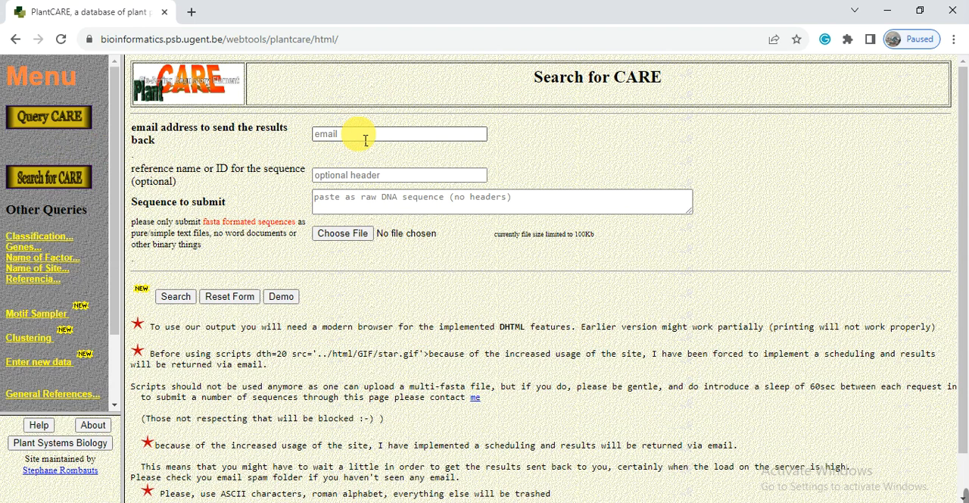
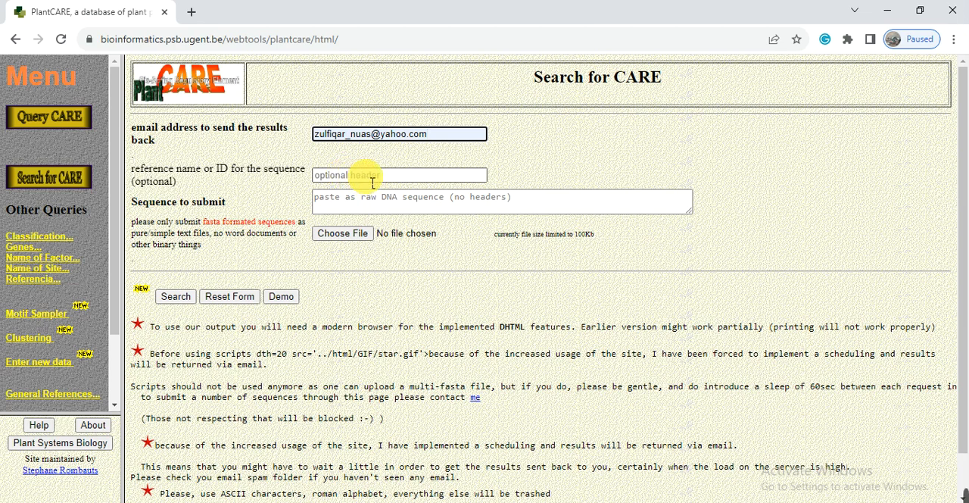
click(399, 175)
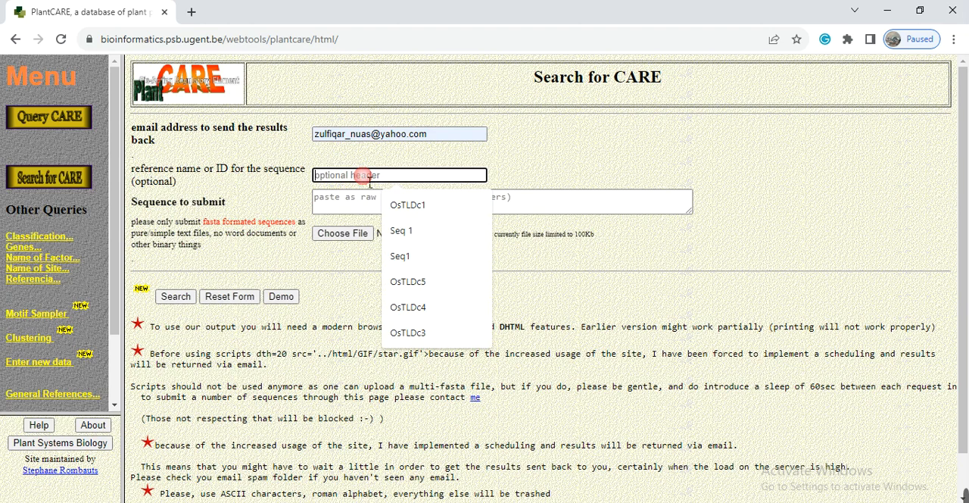
mouse_move(528, 174)
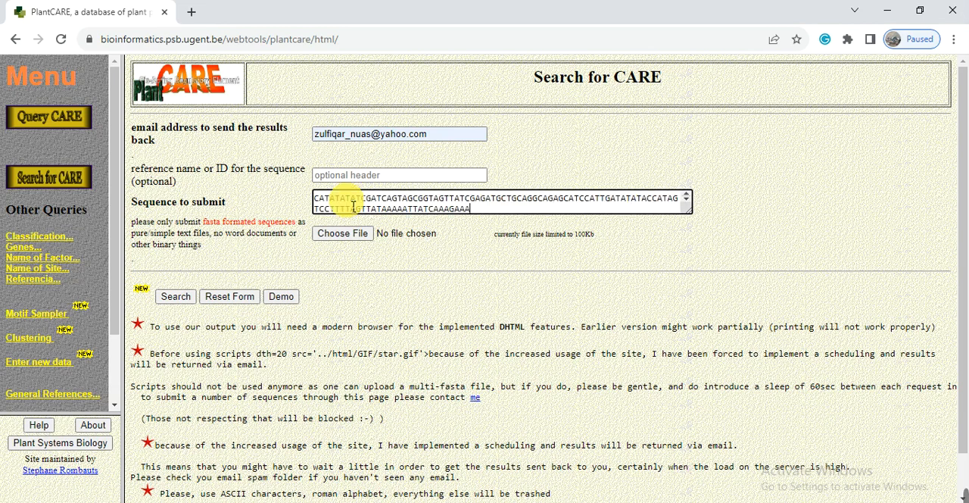
click(175, 296)
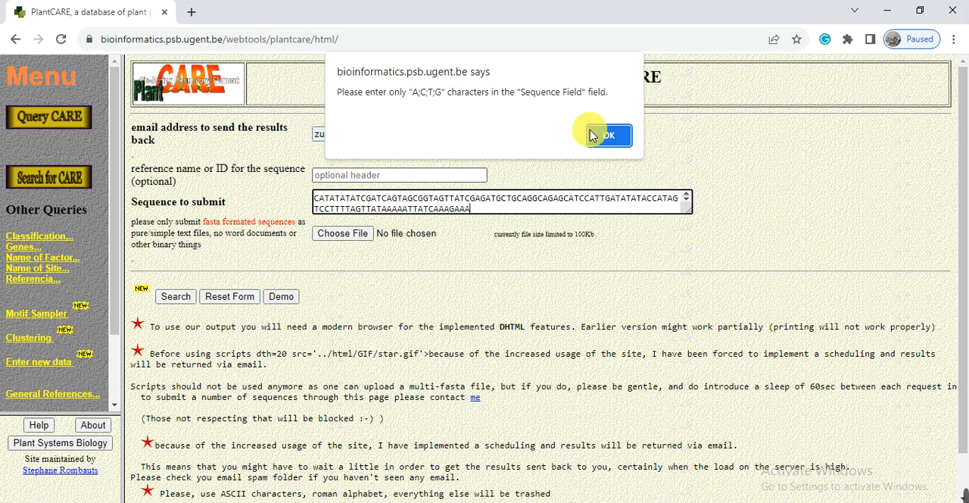
click(605, 135)
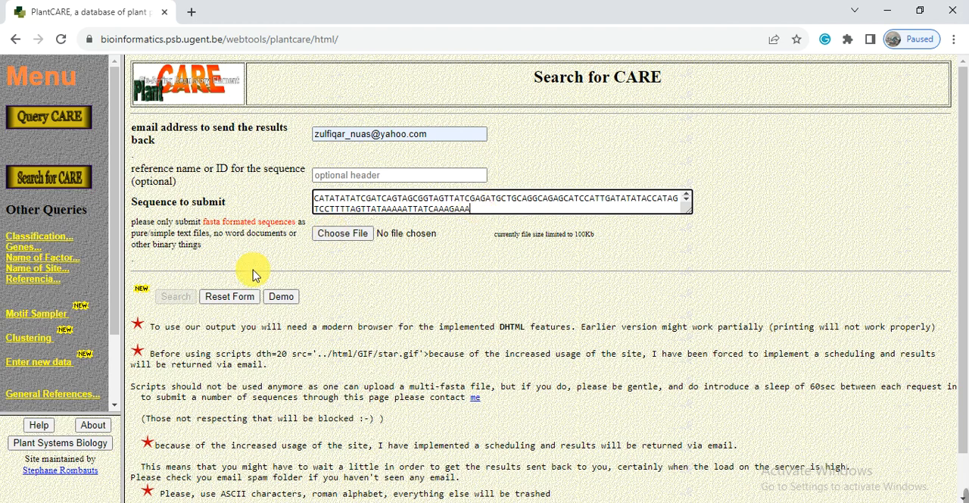
mouse_move(159, 286)
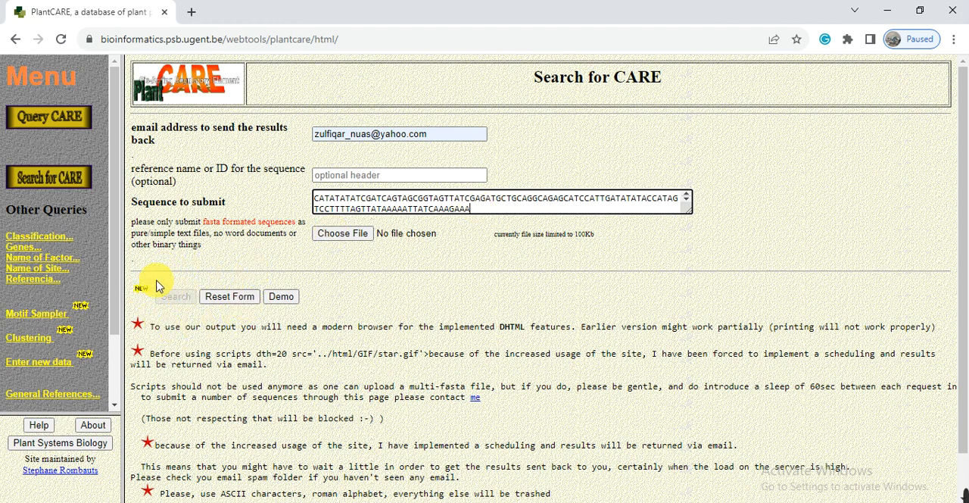
mouse_move(190, 317)
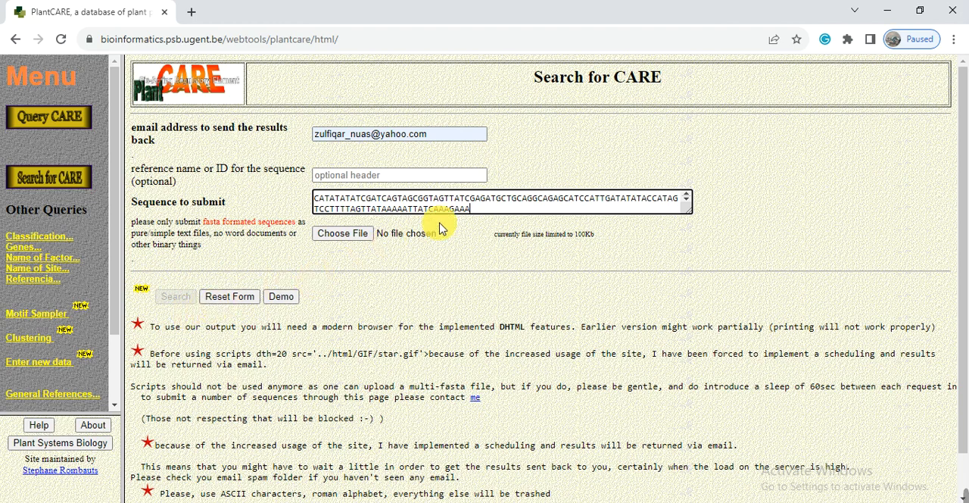
mouse_move(316, 232)
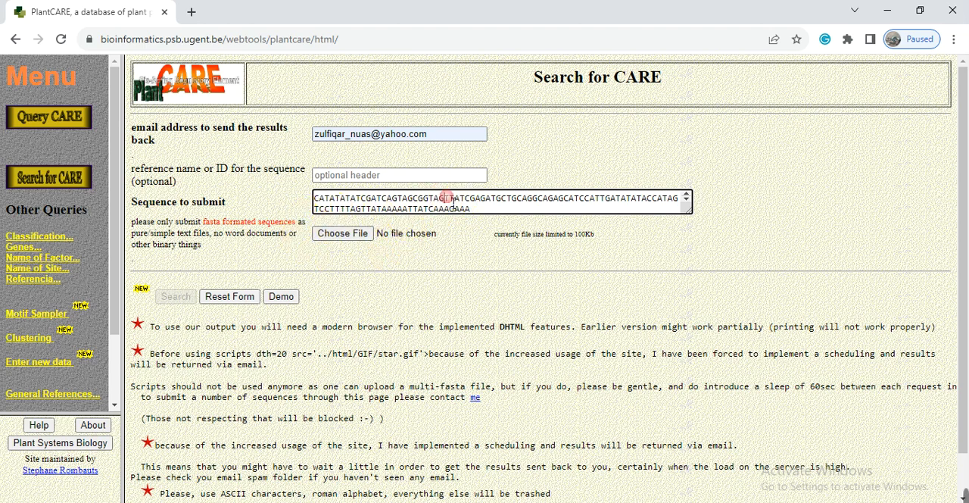
click(229, 296)
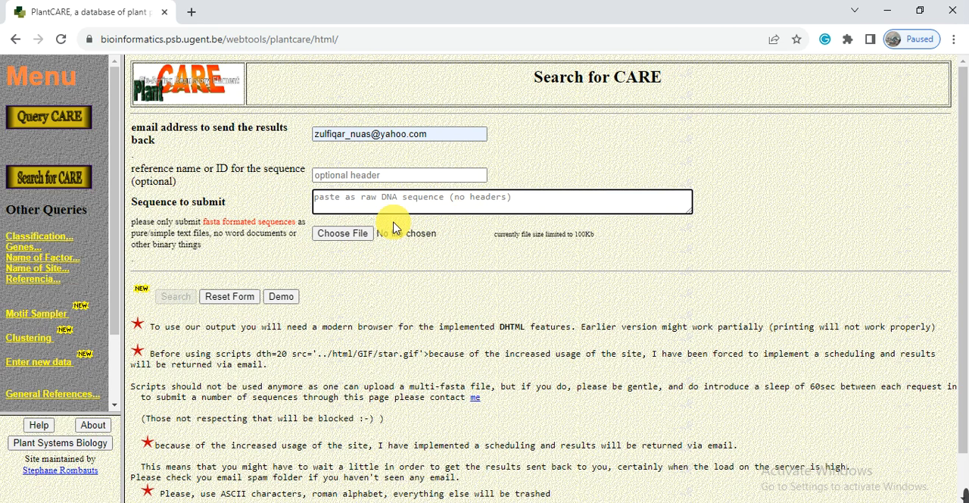
mouse_move(307, 233)
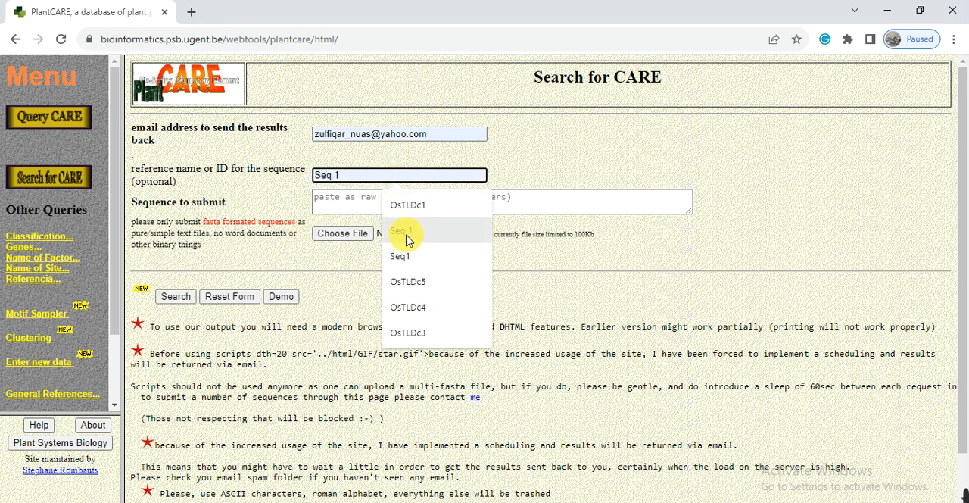
- Submit Seq.txt with reference Seq1, producing the non-FASTA format error
click(404, 230)
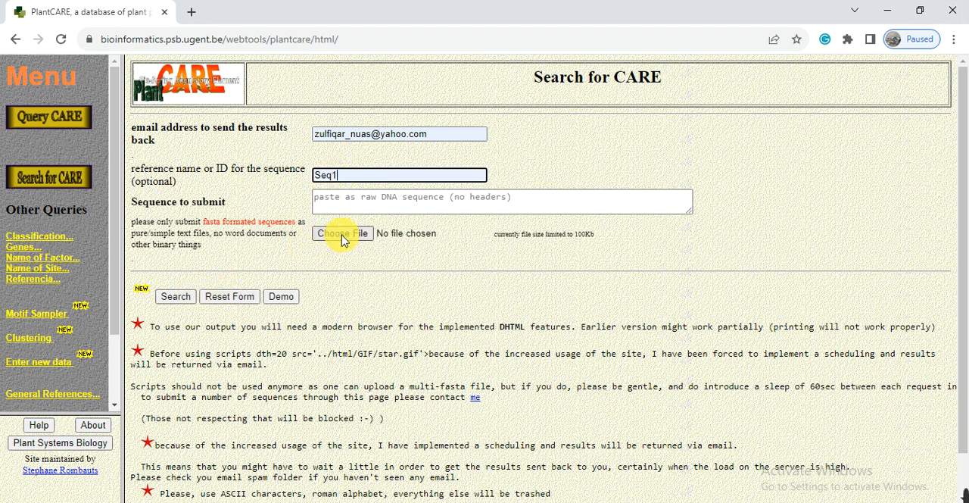
click(342, 232)
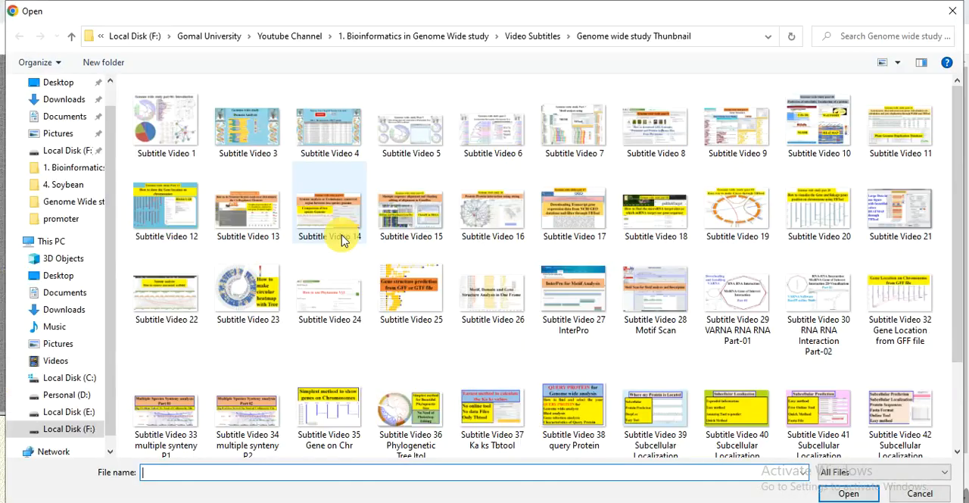
mouse_move(902, 15)
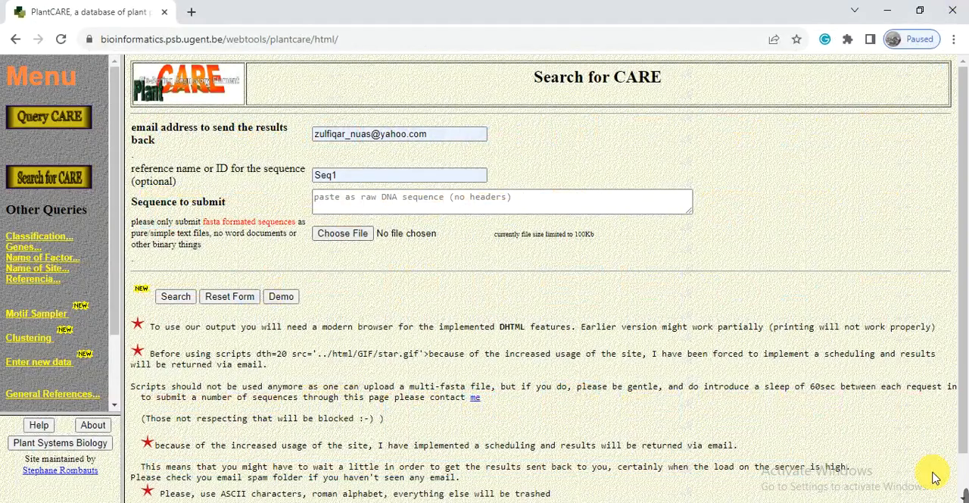
click(342, 232)
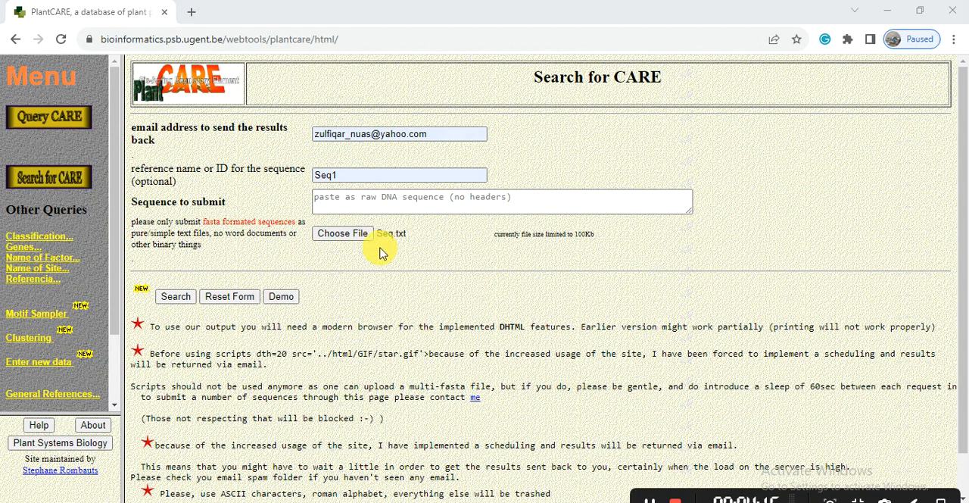
click(342, 232)
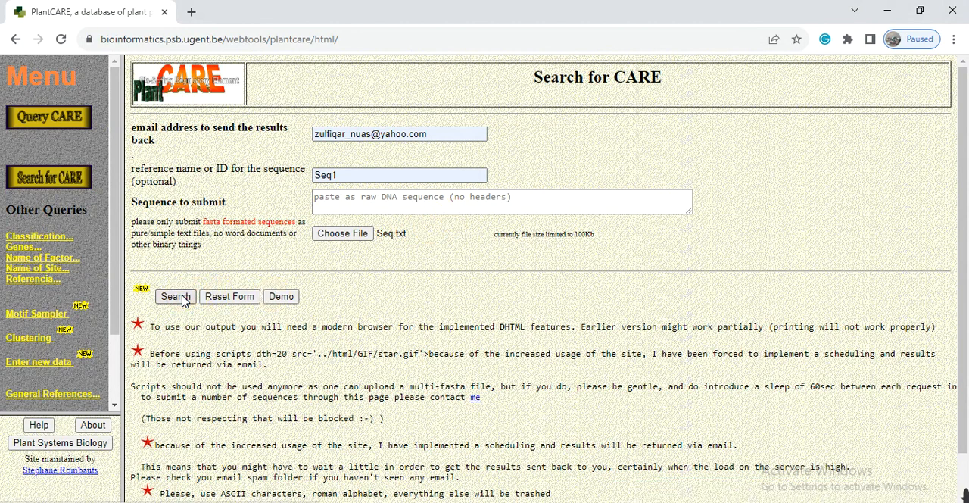
click(175, 296)
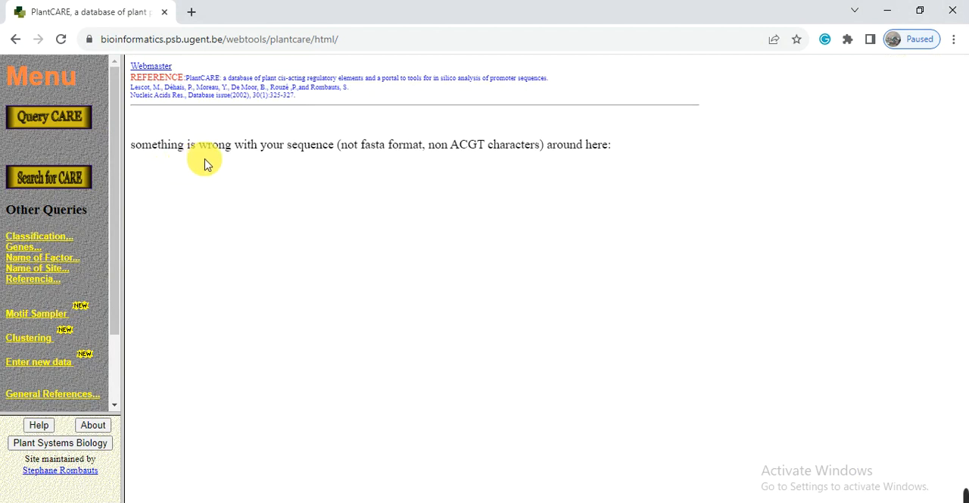
mouse_move(325, 157)
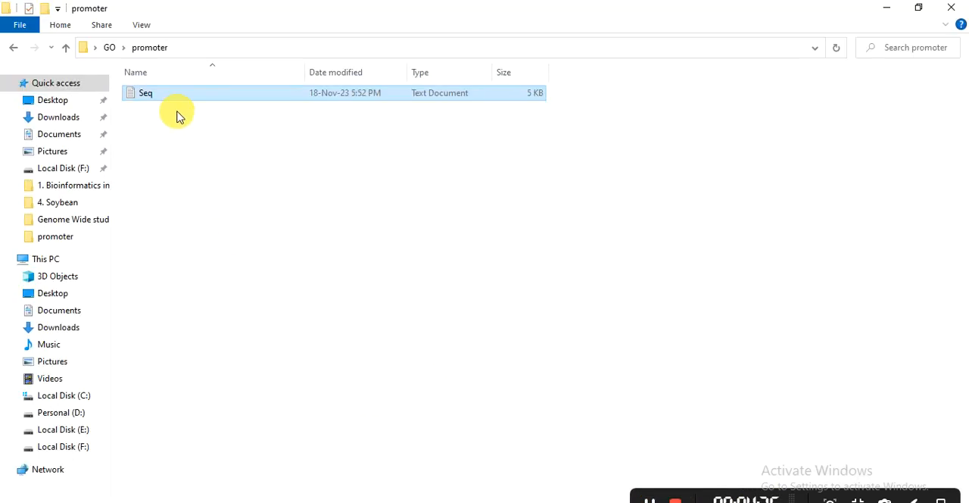
- Fix and resave the Seq file in Notepad, then return to the PlantCARE browser
double_click(146, 93)
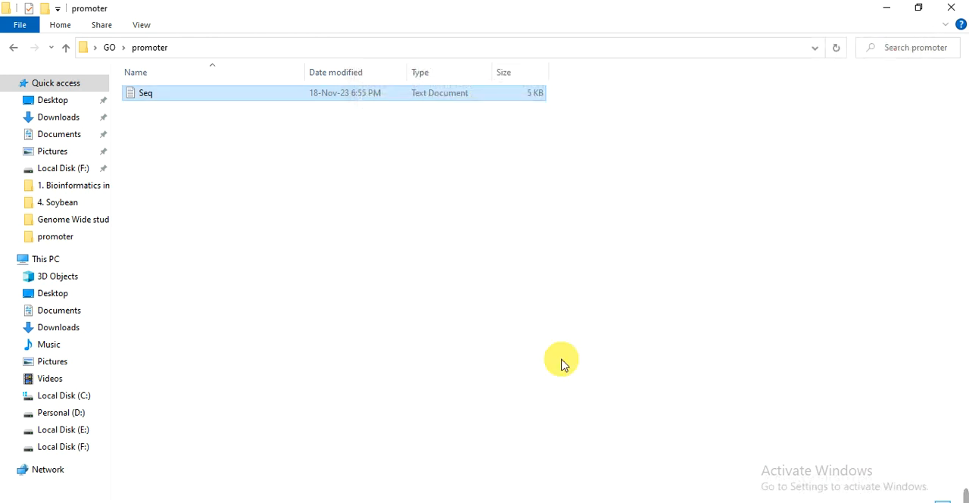
mouse_move(488, 465)
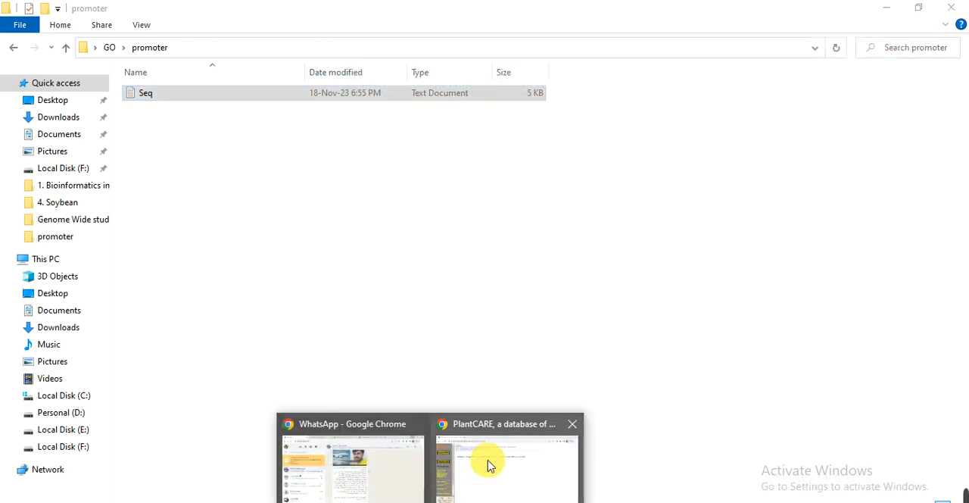
click(504, 462)
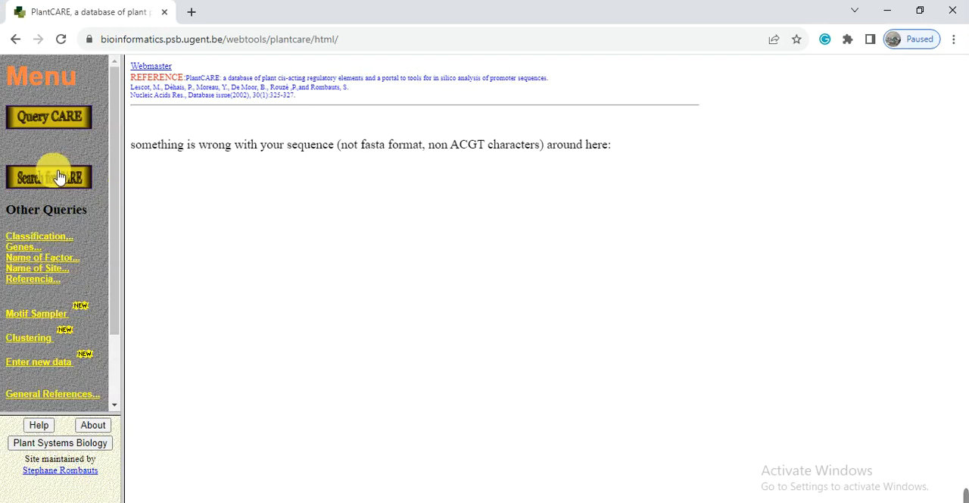
- Resubmit the re-saved Seq.txt as Seq1, ending on a connection-reset page
click(49, 176)
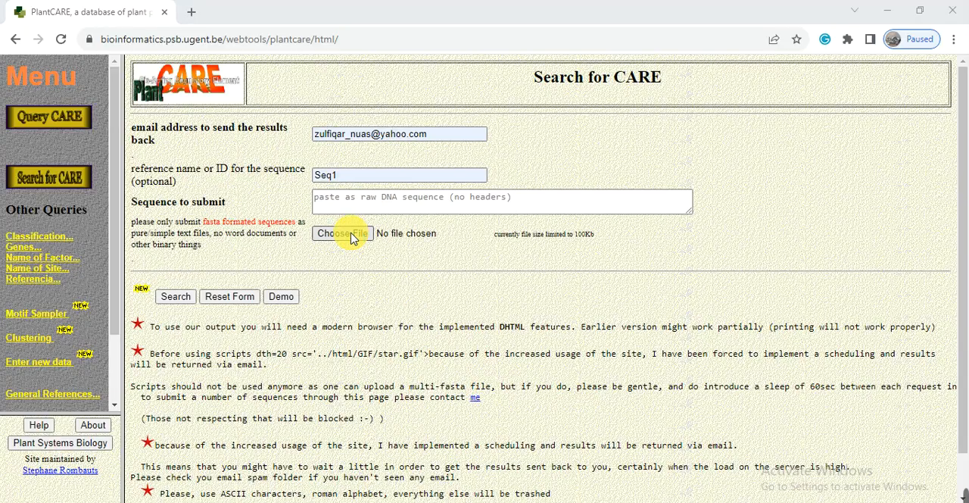
click(342, 233)
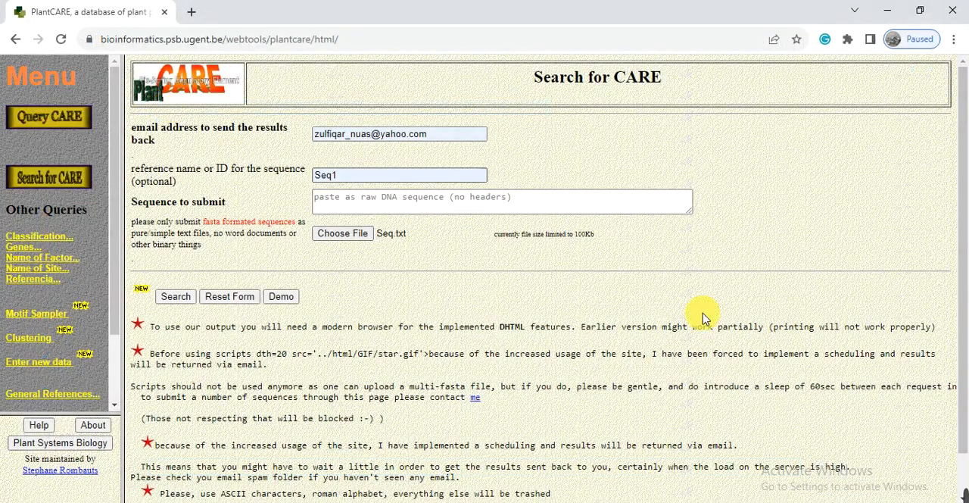
mouse_move(175, 296)
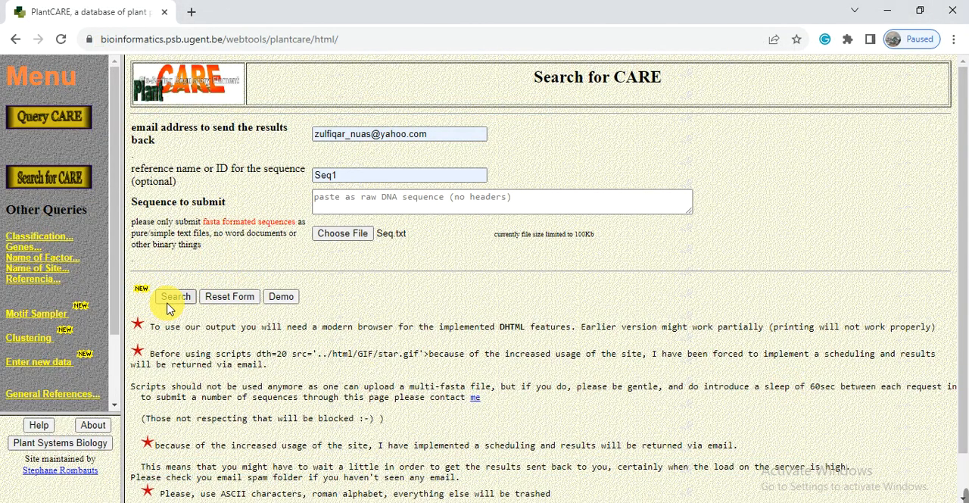
click(175, 296)
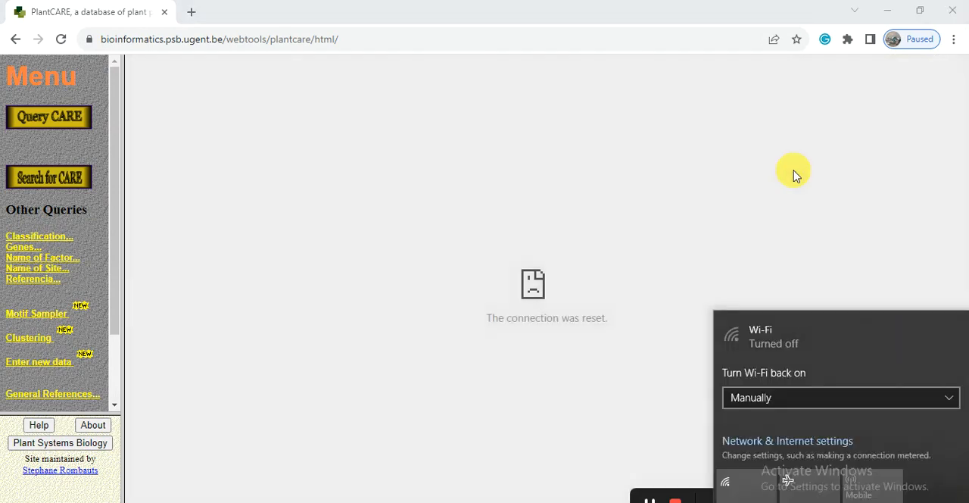
mouse_move(556, 363)
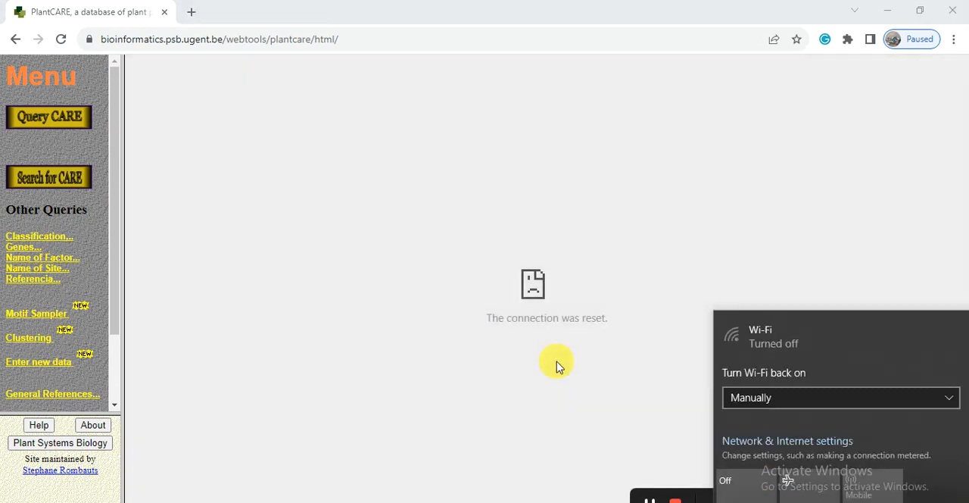
- Dismiss the Wi-Fi flyout and reload the blank Search for CARE form
click(746, 480)
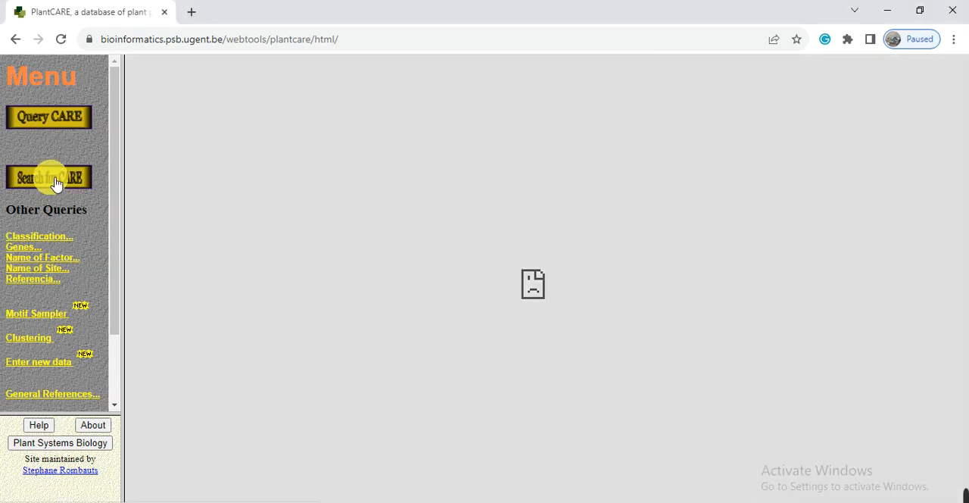
click(49, 176)
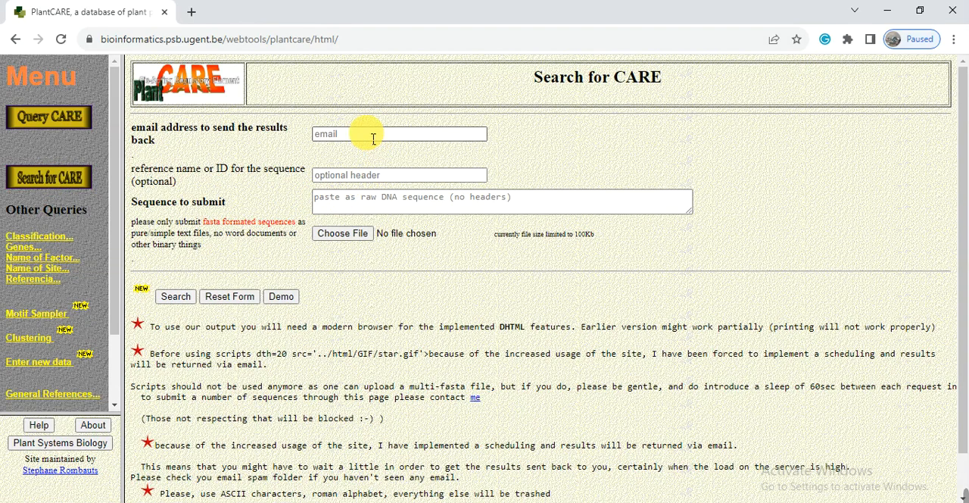
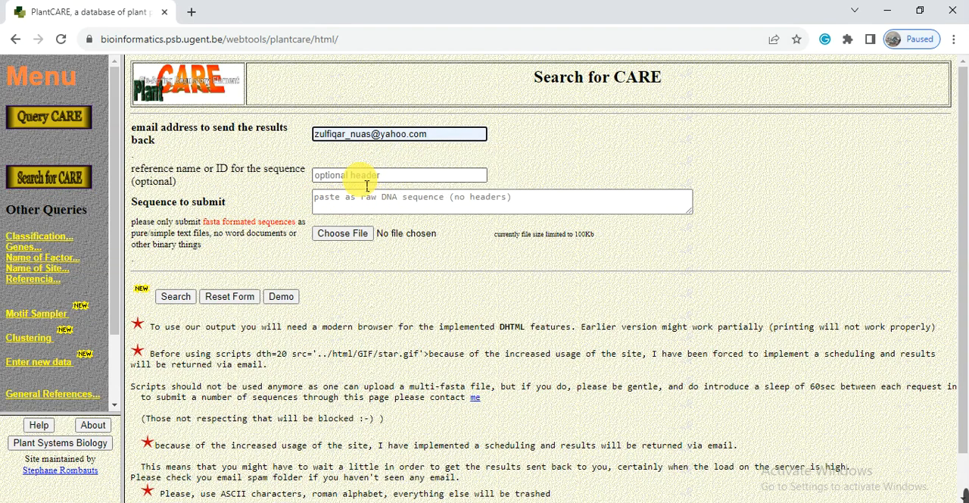
text(Seq1)
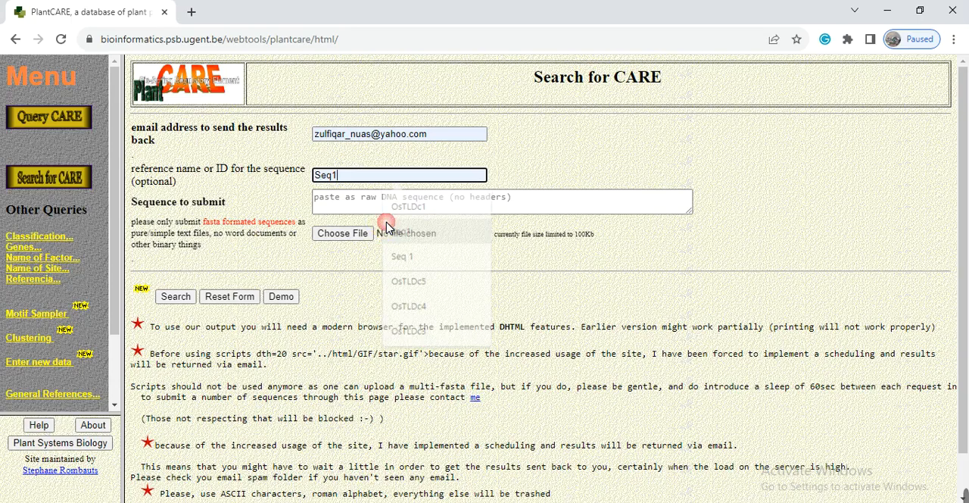
click(342, 233)
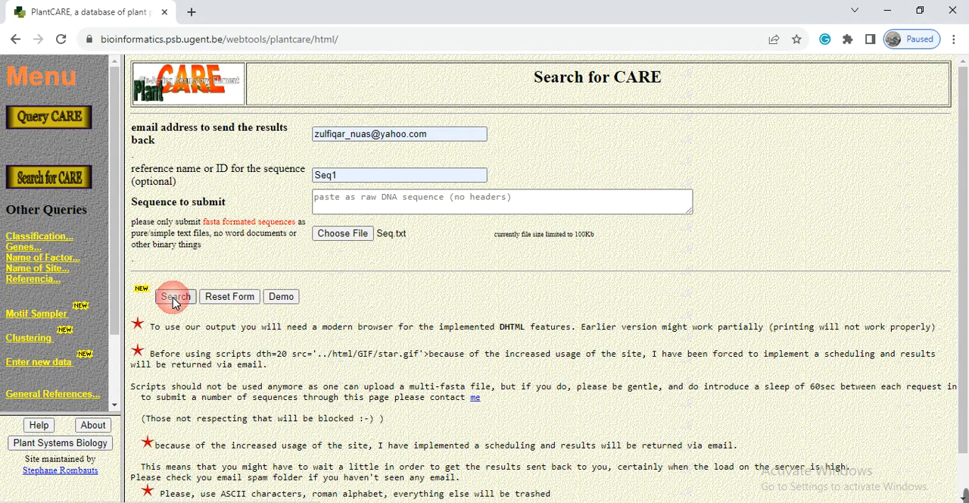
mouse_move(432, 287)
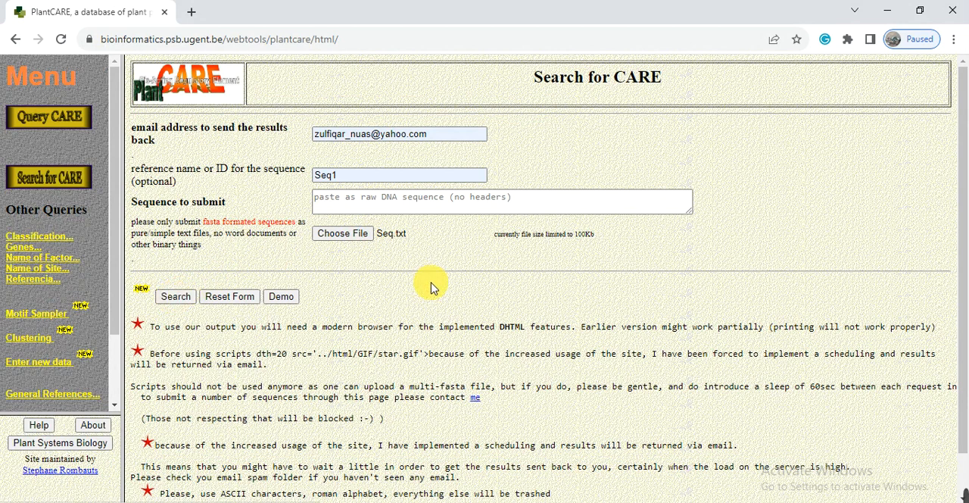
click(175, 296)
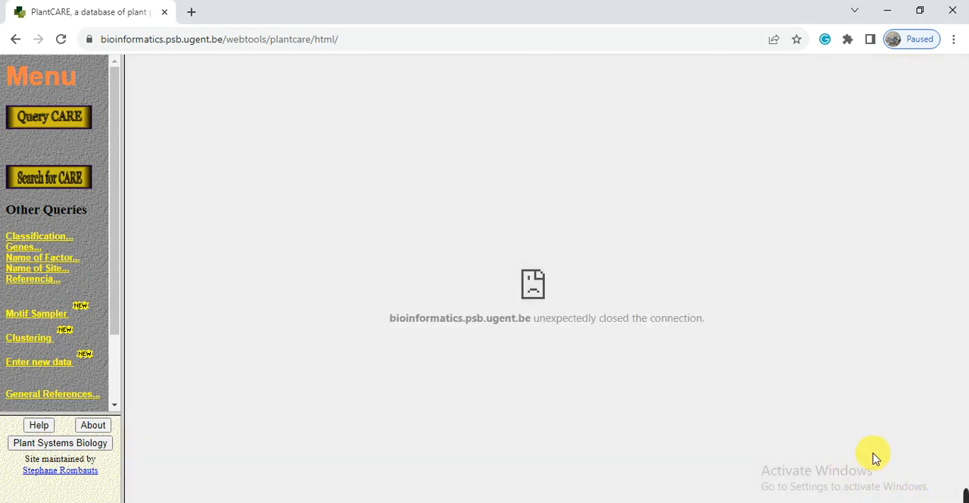
mouse_move(962, 462)
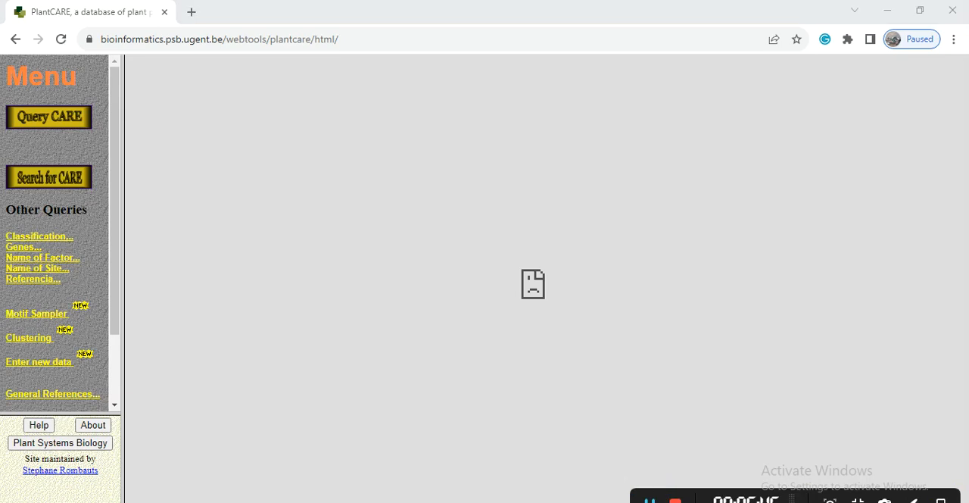
- Reattach Seq.txt and submit, queuing job PlantCARE_7171 with 3 sequences
click(48, 177)
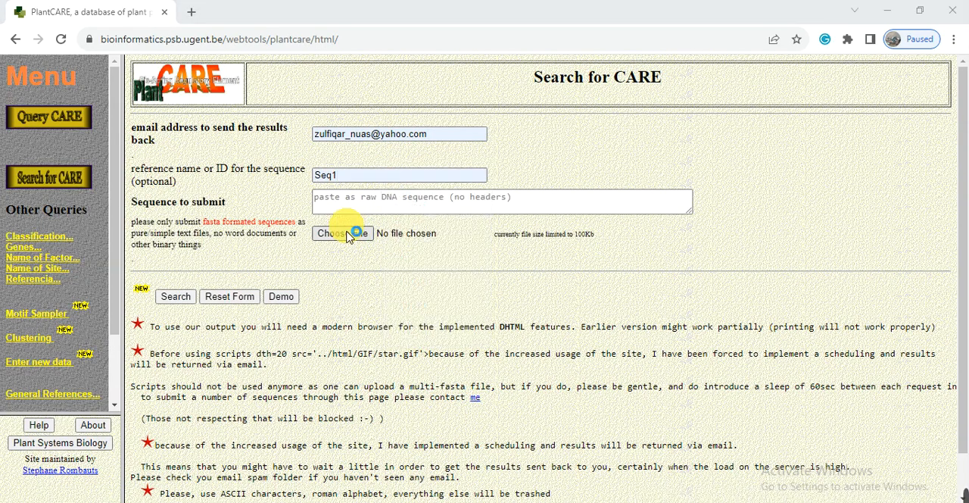
click(342, 232)
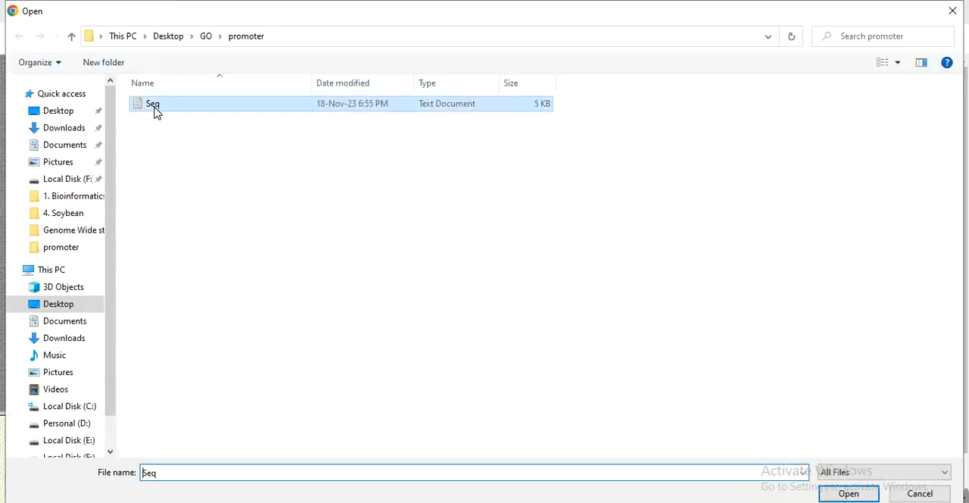
click(848, 493)
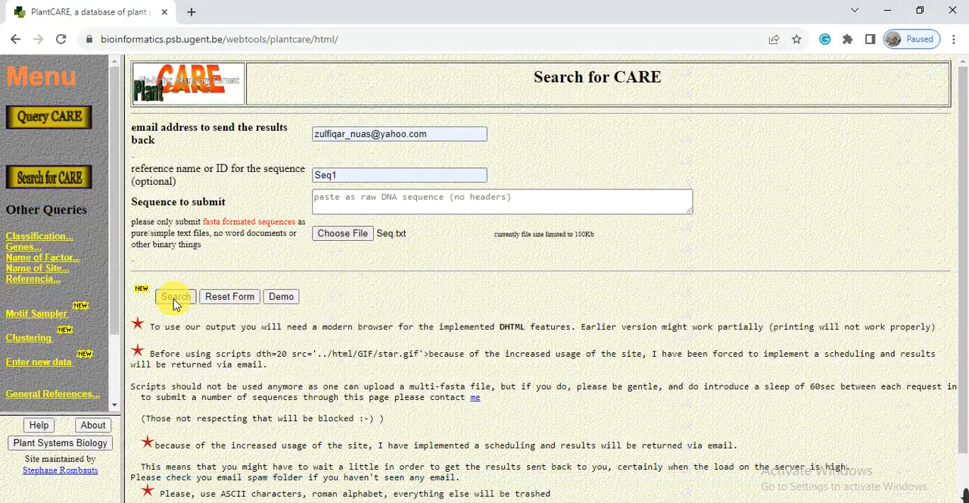
click(175, 296)
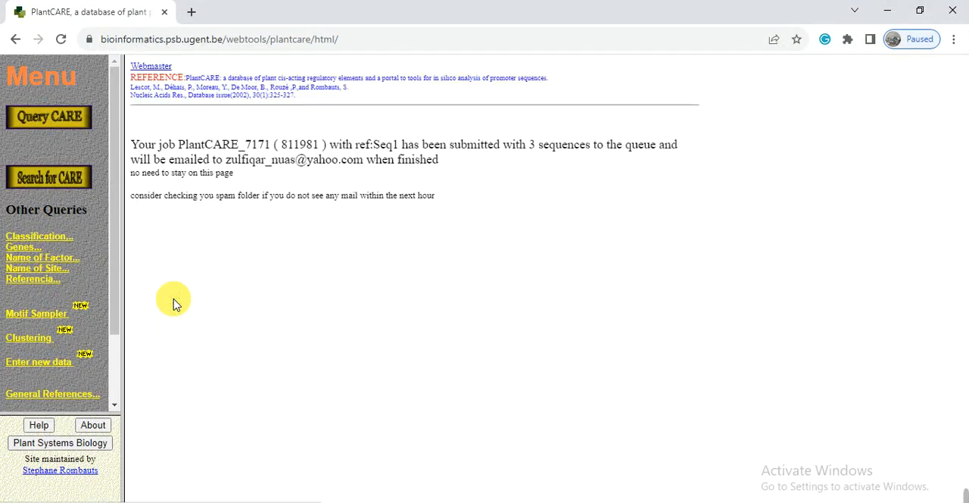
mouse_move(430, 178)
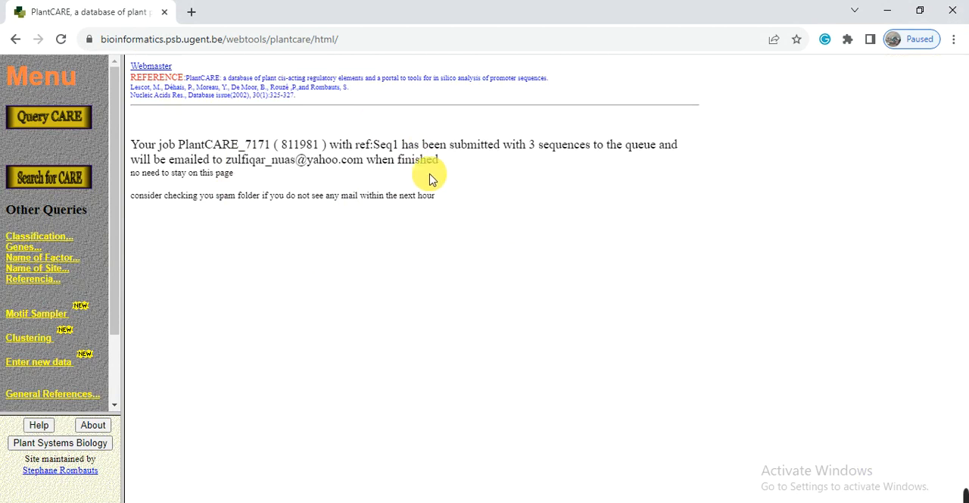
mouse_move(360, 200)
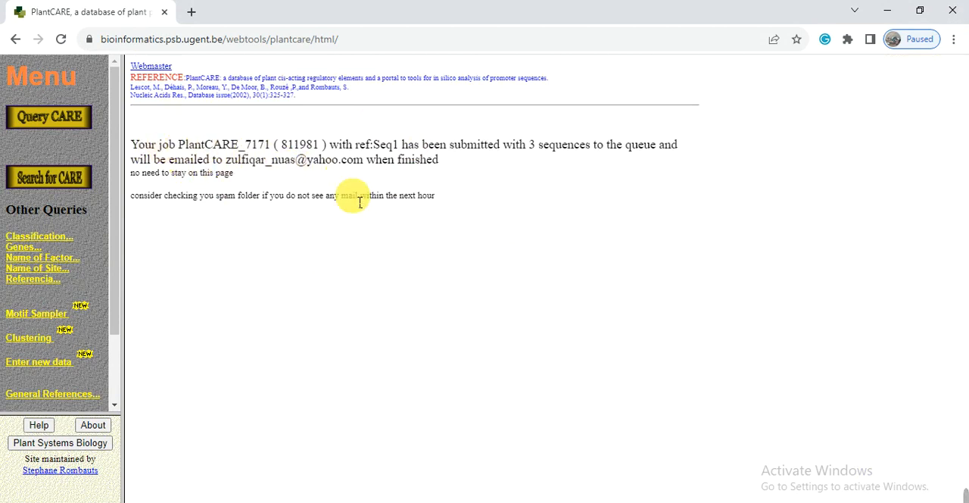
mouse_move(335, 216)
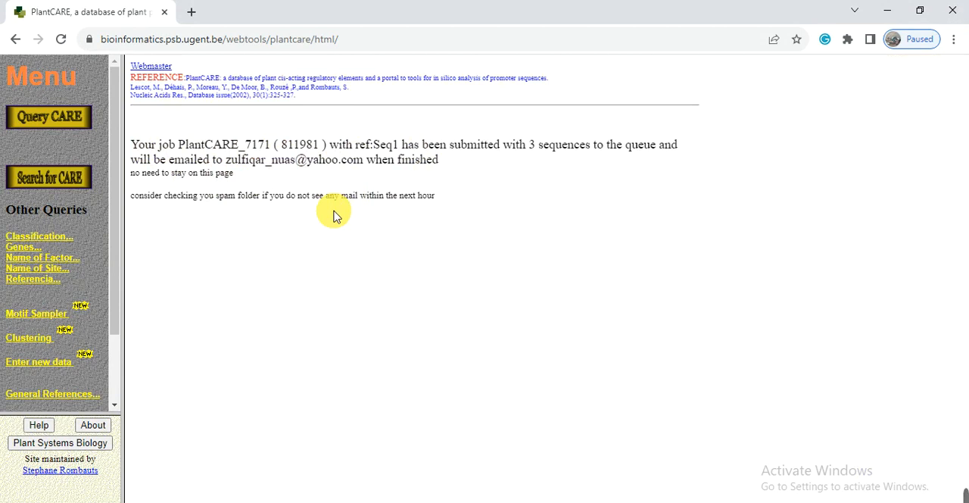
mouse_move(48, 177)
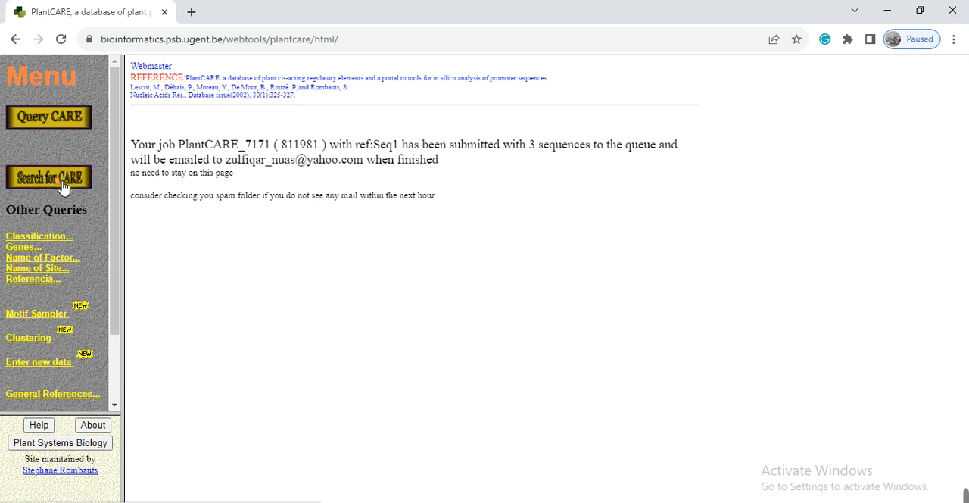
- Reopen a blank Search for CARE form from the job confirmation page
click(49, 178)
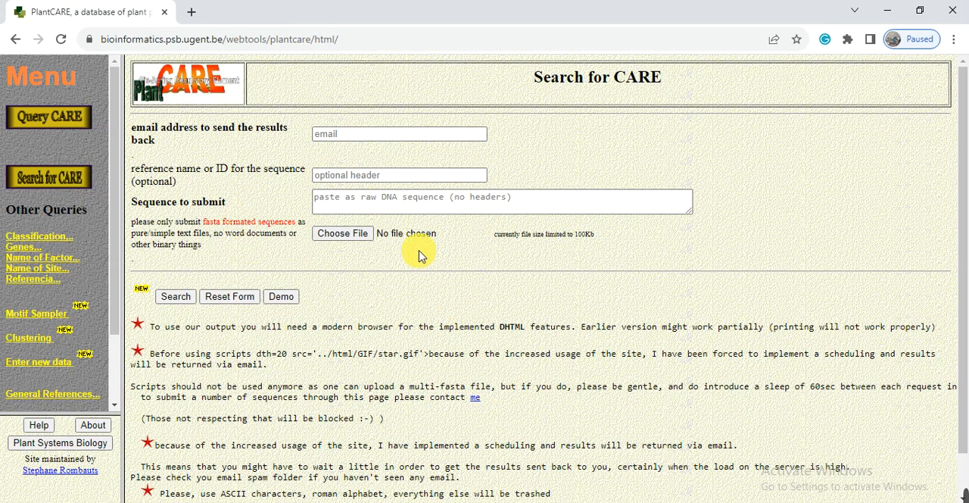